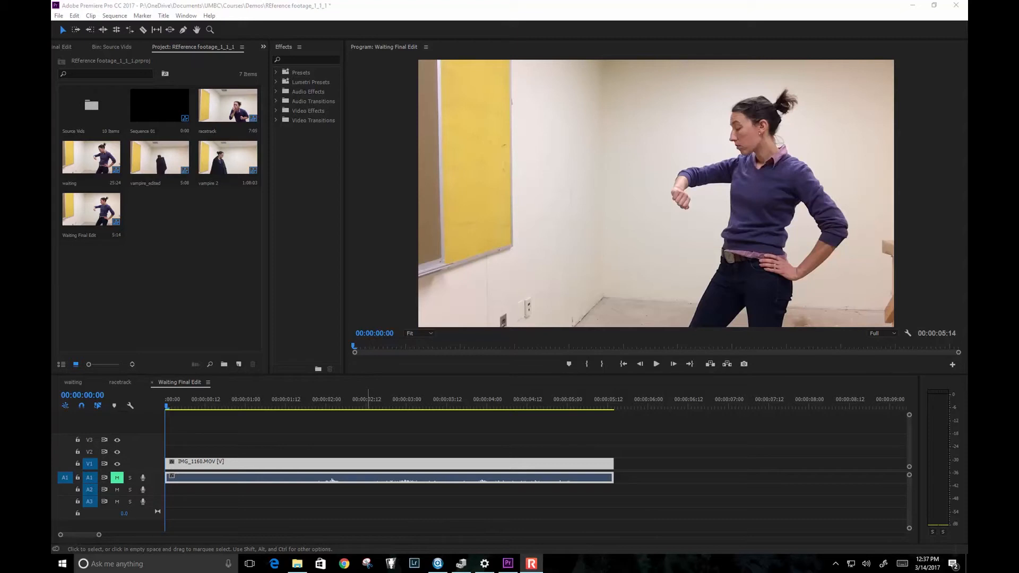
pyautogui.moveTo(950, 267)
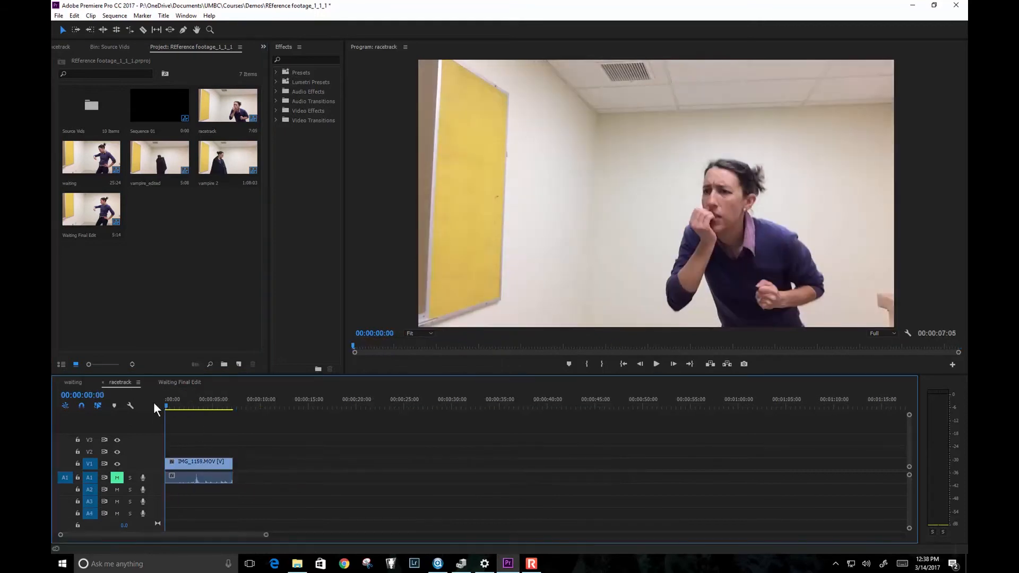
# Step: Preview the racetrack footage, then play the Waiting Final Edit sequence and rewind it
pyautogui.click(170, 407)
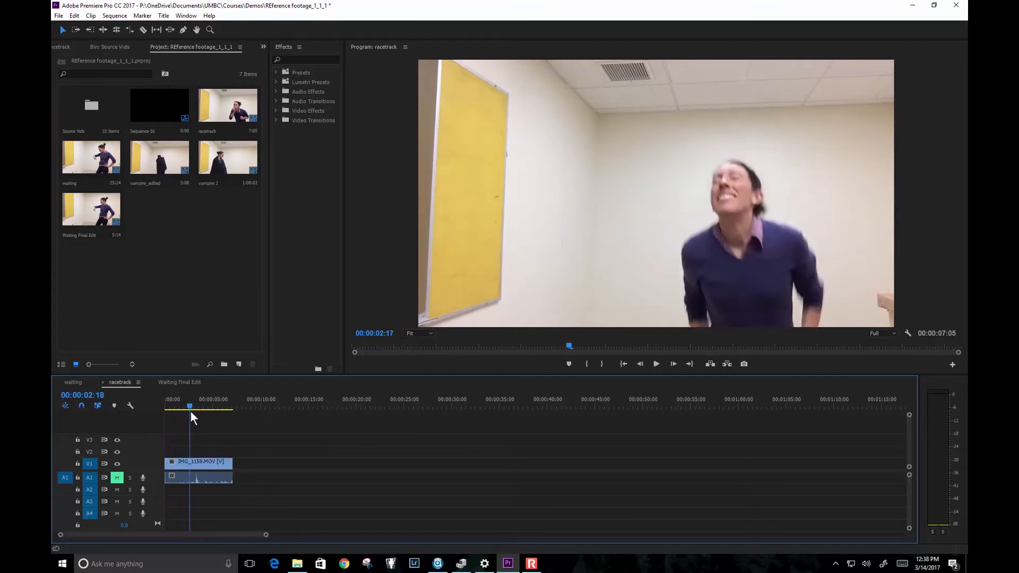
pyautogui.moveTo(189, 406); pyautogui.dragTo(211, 406)
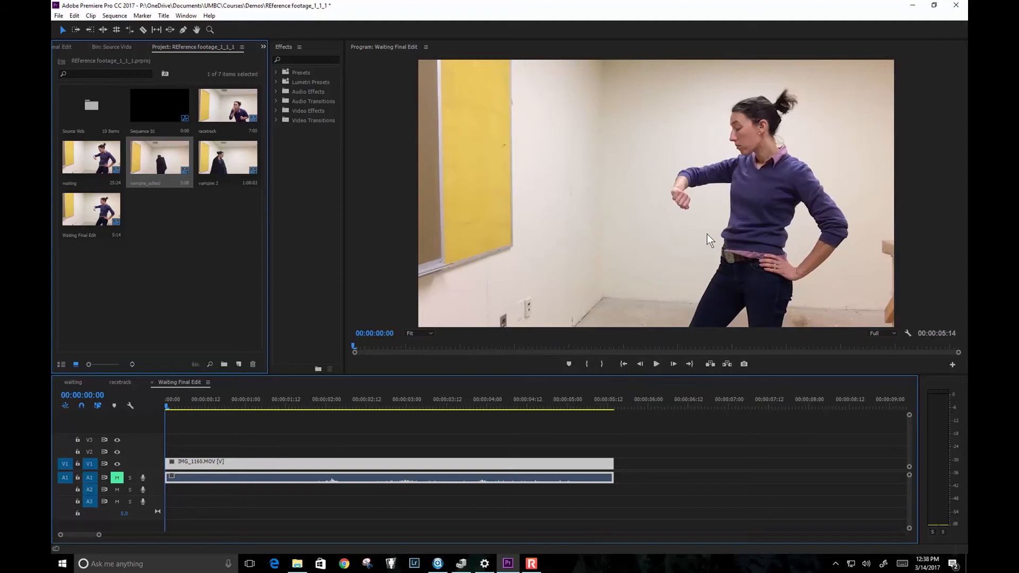
pyautogui.moveTo(738, 142)
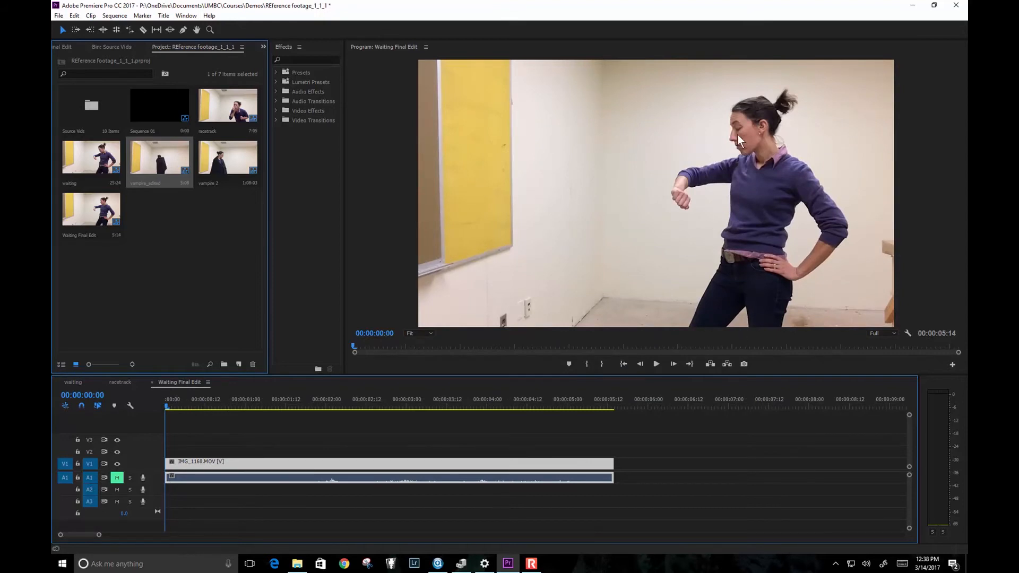
pyautogui.click(655, 364)
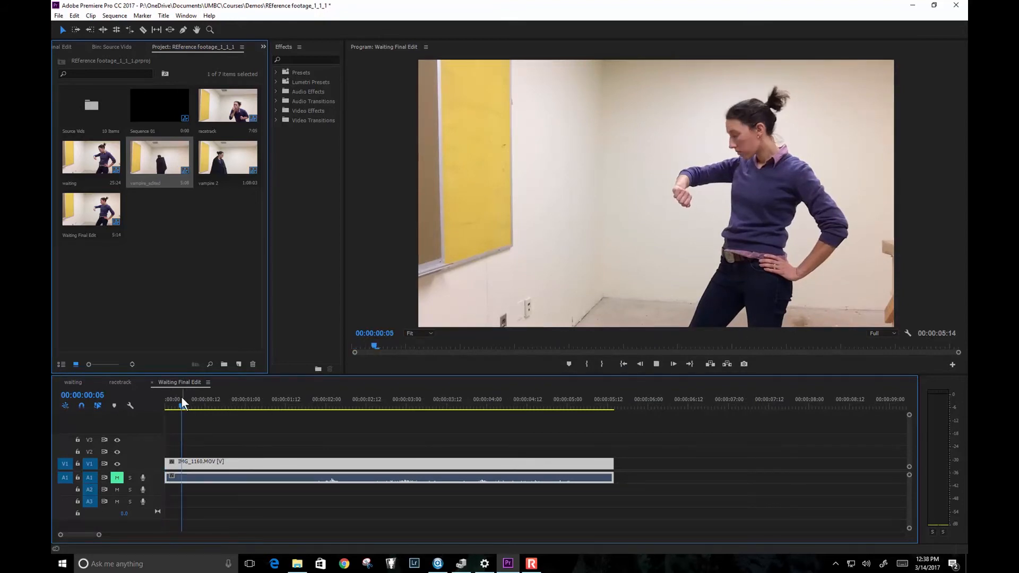
pyautogui.click(342, 399)
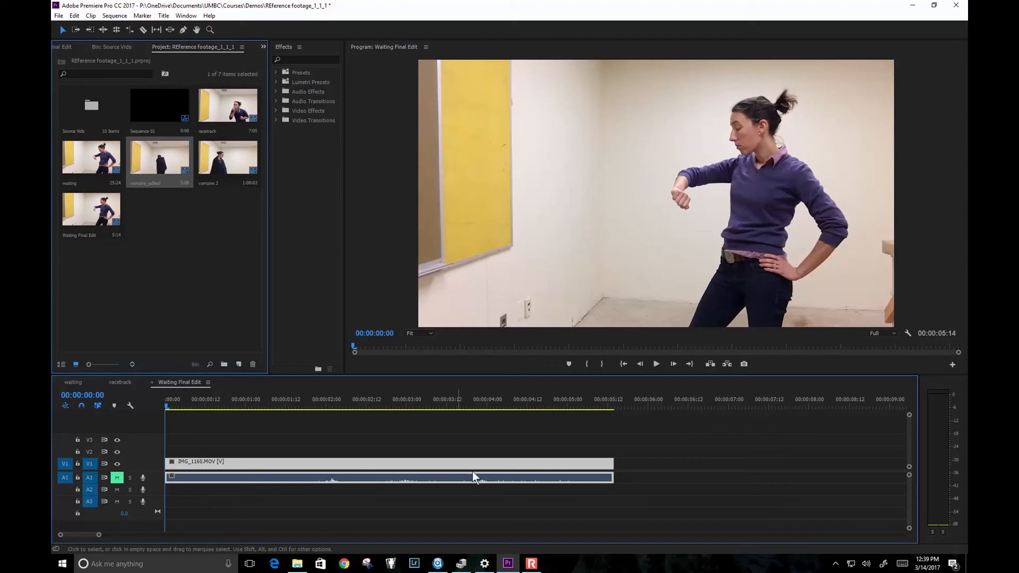
pyautogui.moveTo(374, 468)
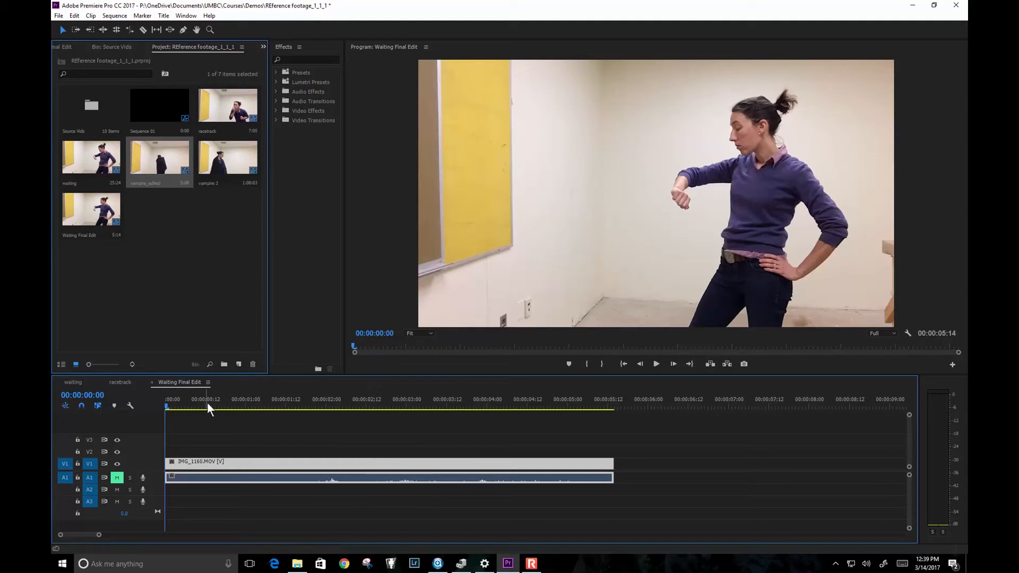
pyautogui.moveTo(208, 389)
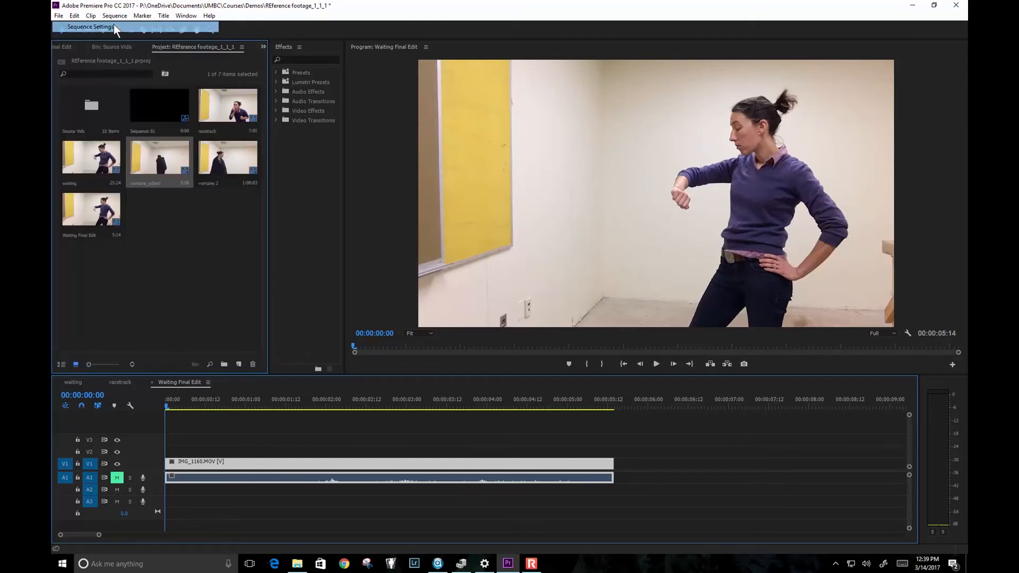
pyautogui.click(90, 27)
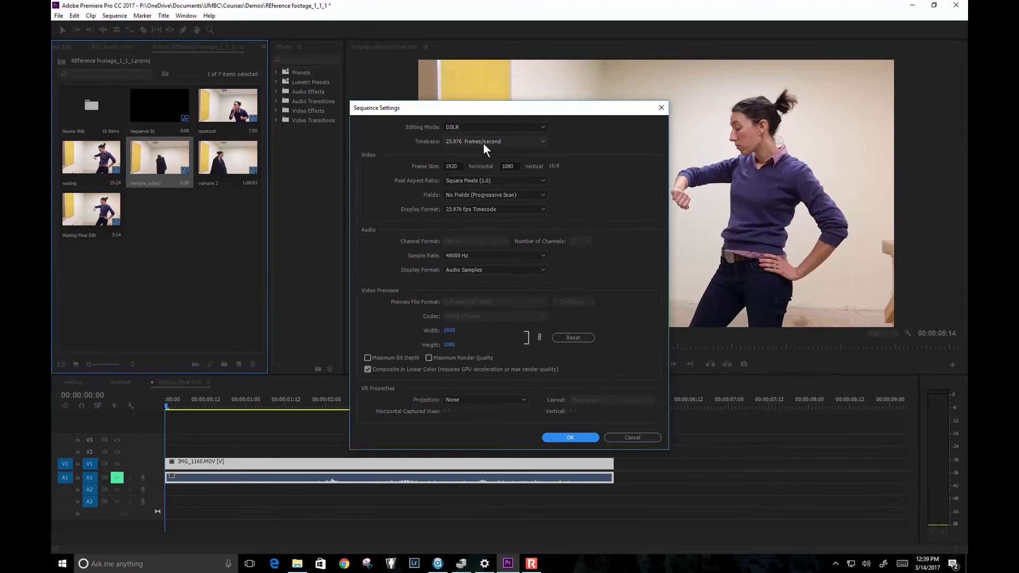
pyautogui.moveTo(453, 151)
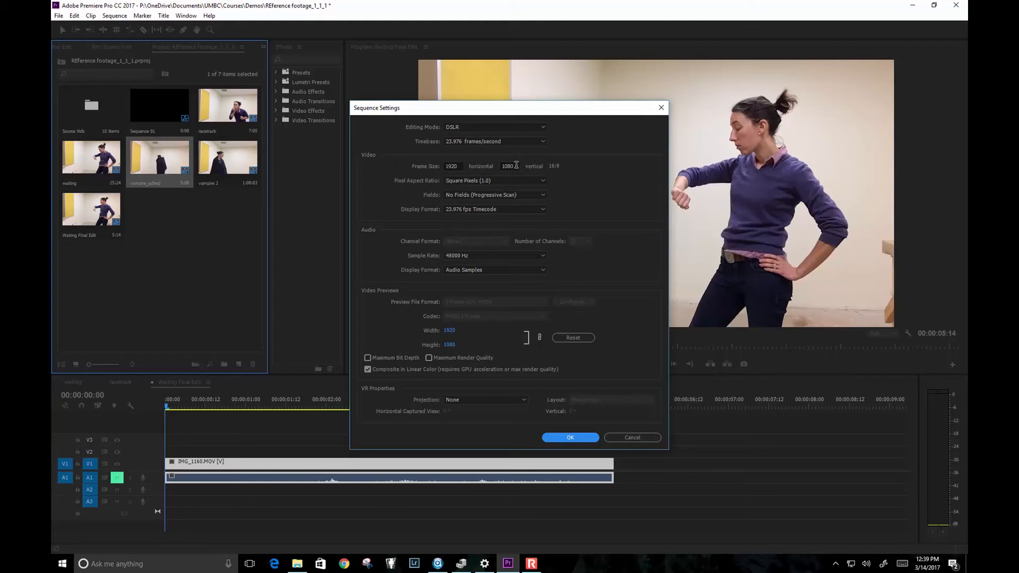
pyautogui.moveTo(470, 254)
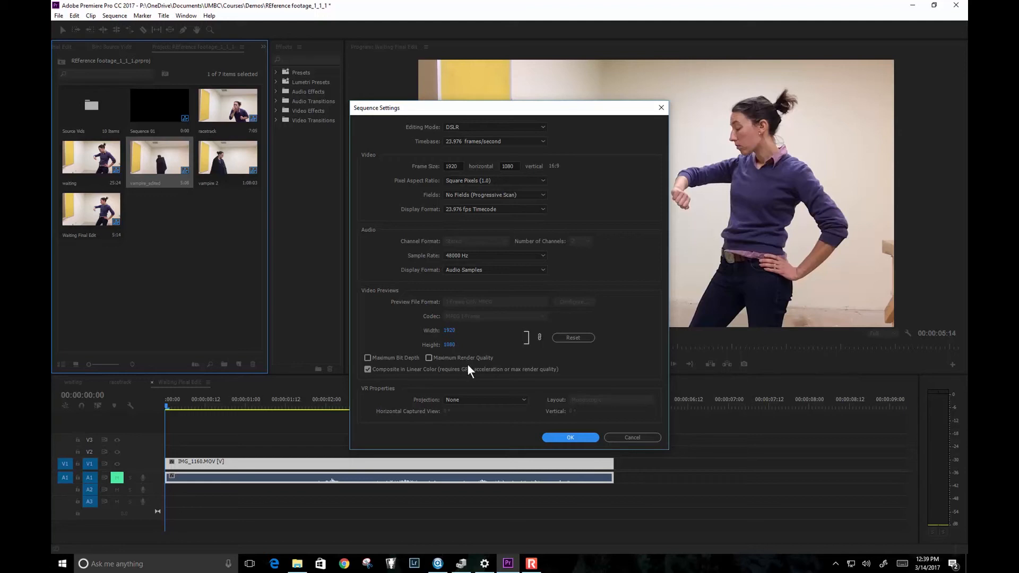
pyautogui.click(570, 437)
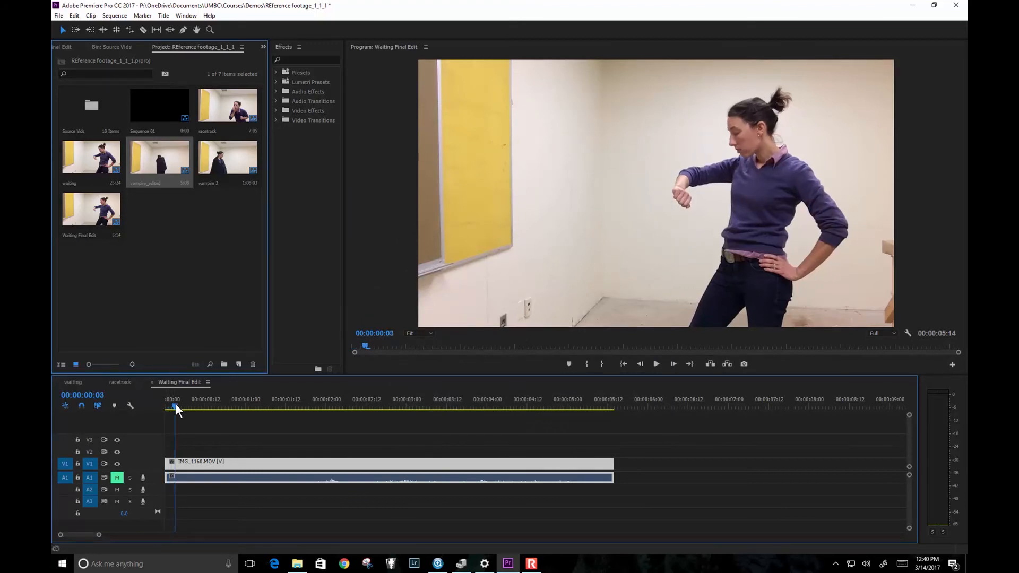
# Step: Return the playhead to the sequence start and bring up the File menu's Export options
pyautogui.click(545, 406)
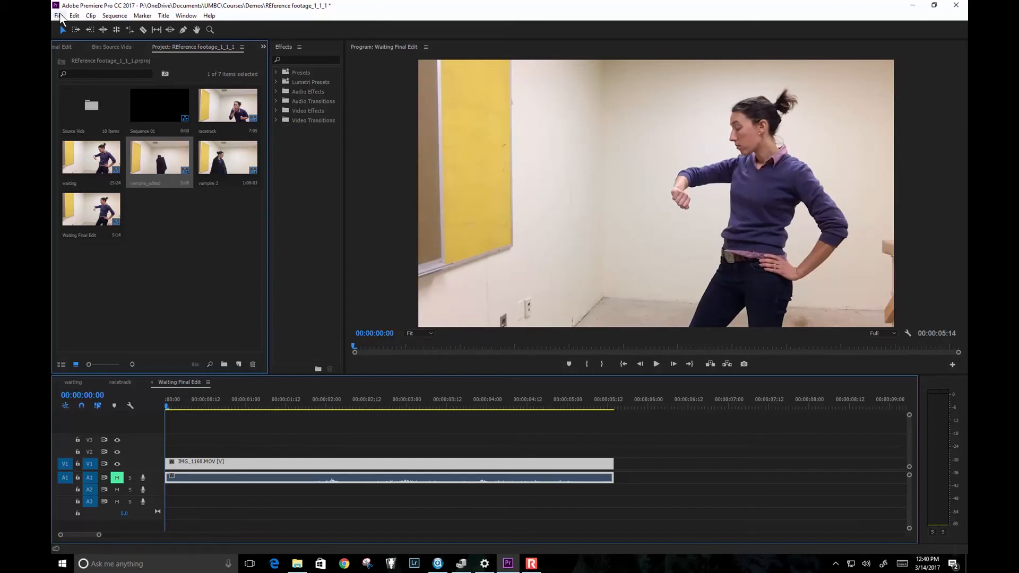
pyautogui.click(58, 14)
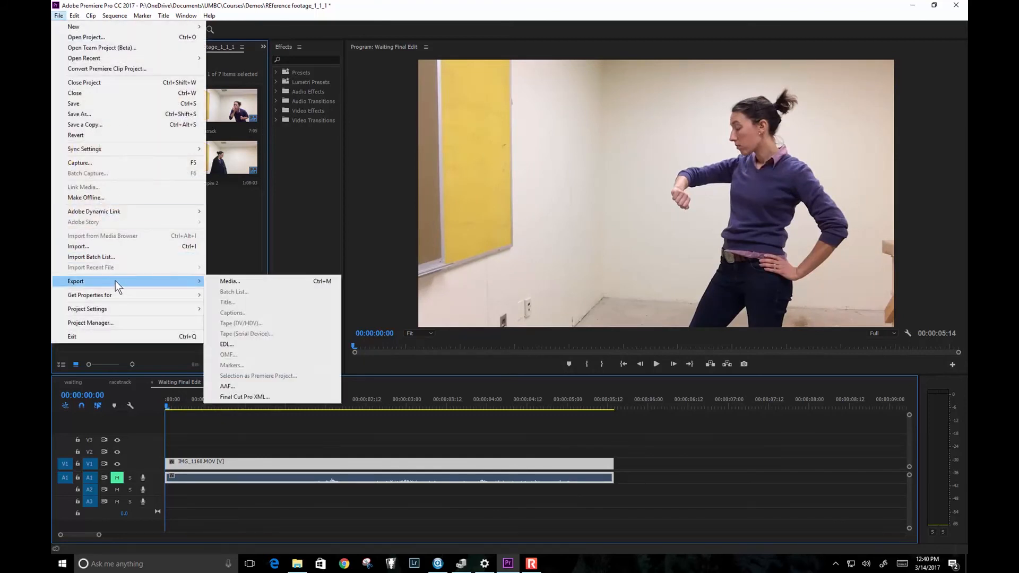
# Step: In Export Settings, choose JPEG format with the JPEG Sequence (Match Source) preset
pyautogui.click(229, 281)
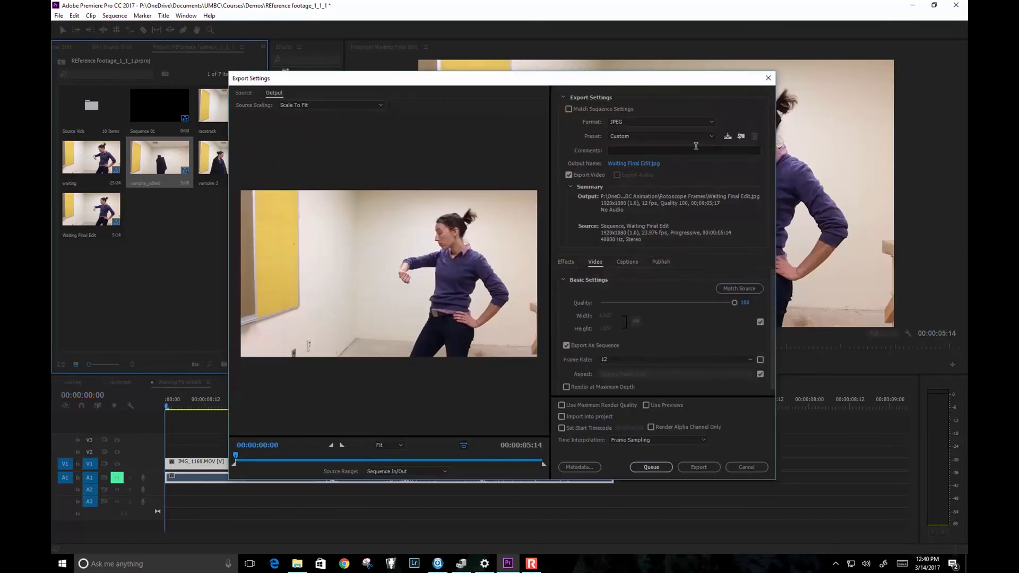
pyautogui.click(660, 121)
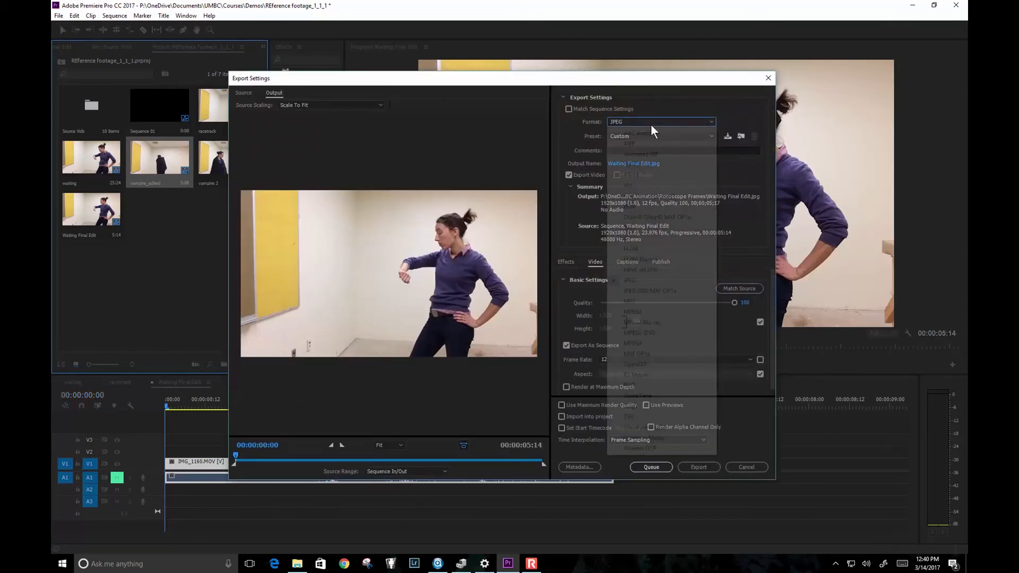
pyautogui.click(660, 122)
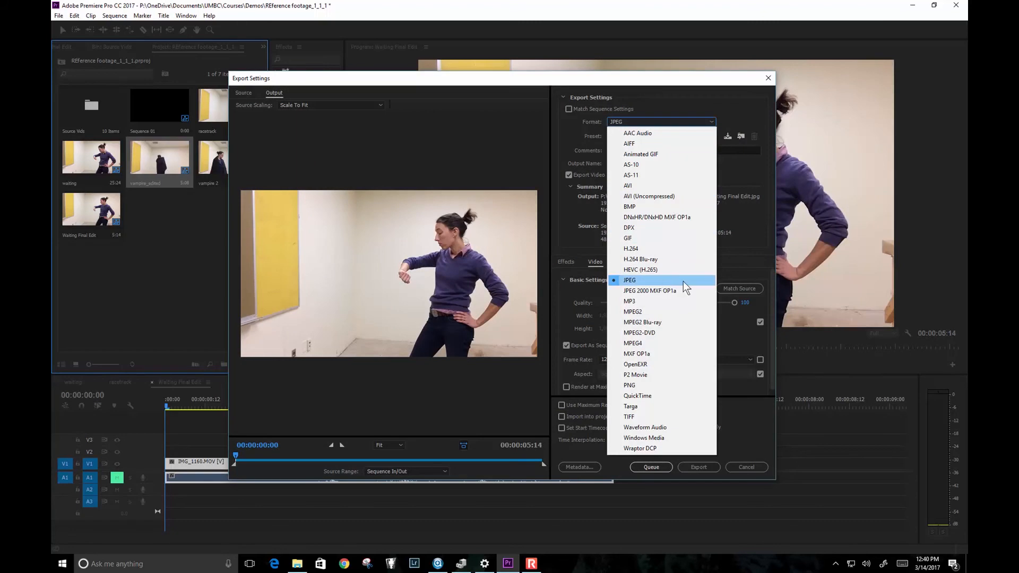
pyautogui.moveTo(698, 288)
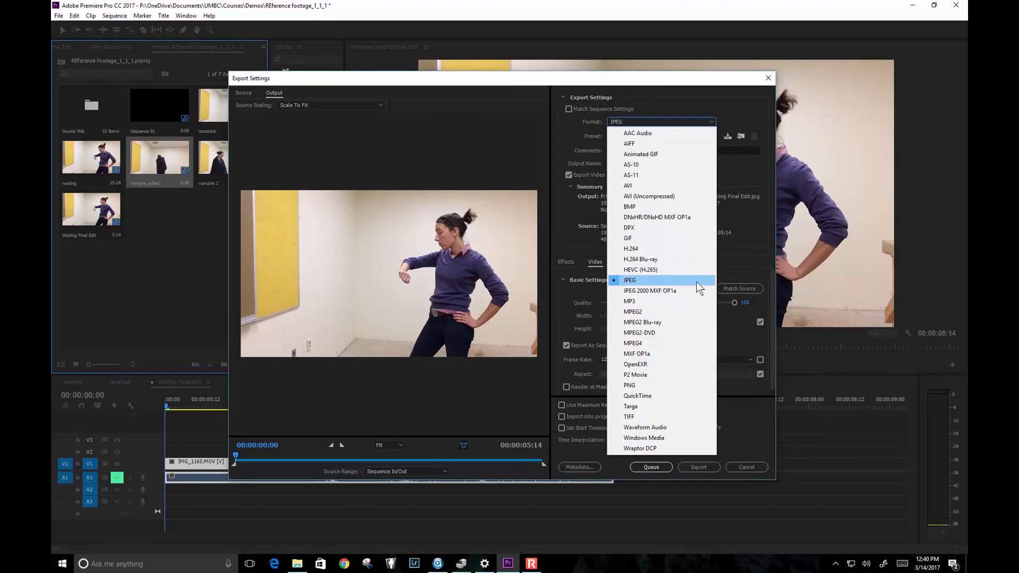
pyautogui.click(629, 280)
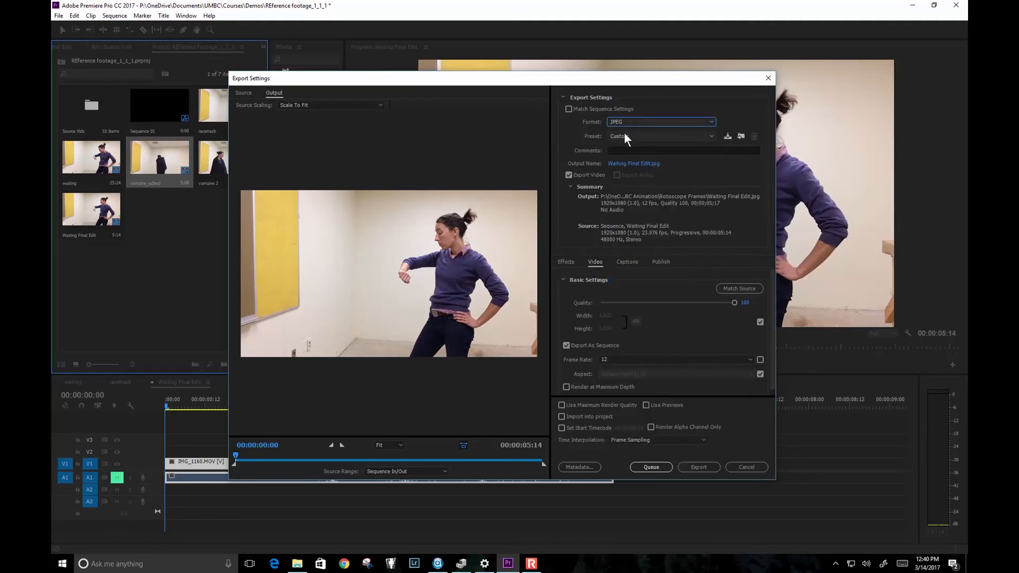
pyautogui.click(660, 137)
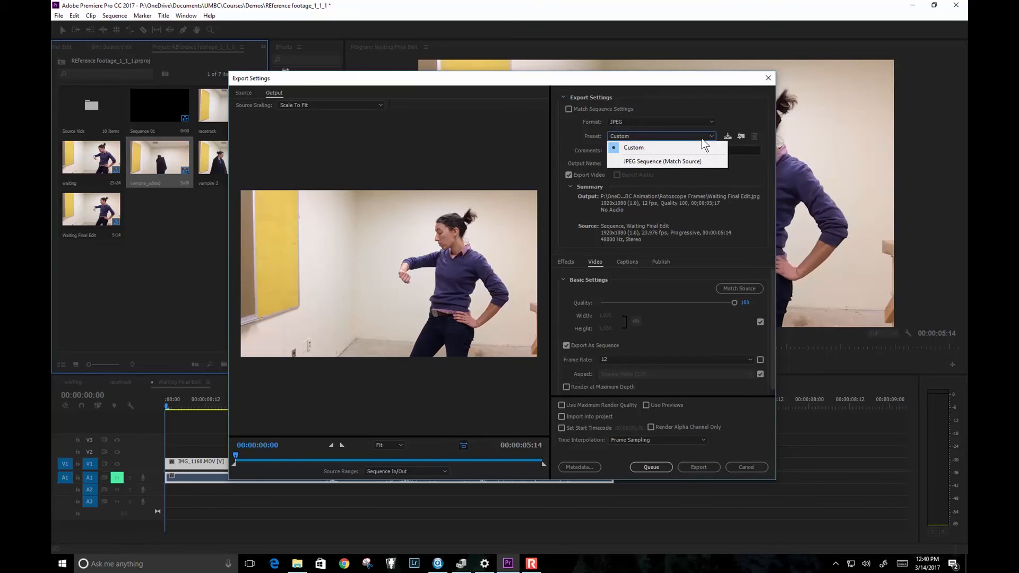
pyautogui.click(662, 160)
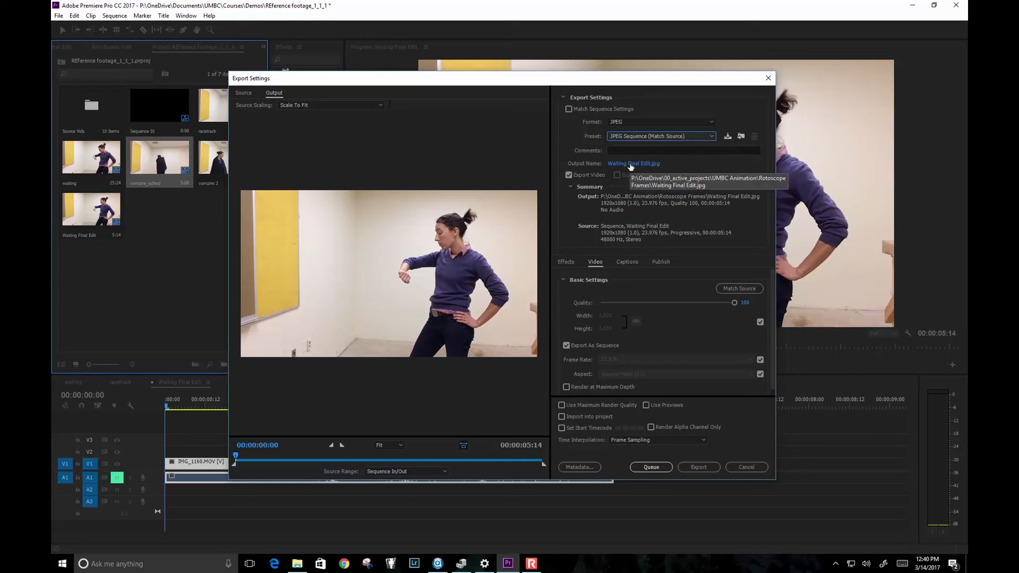
# Step: Change the output file name to 'Waiting' and save it
pyautogui.click(633, 163)
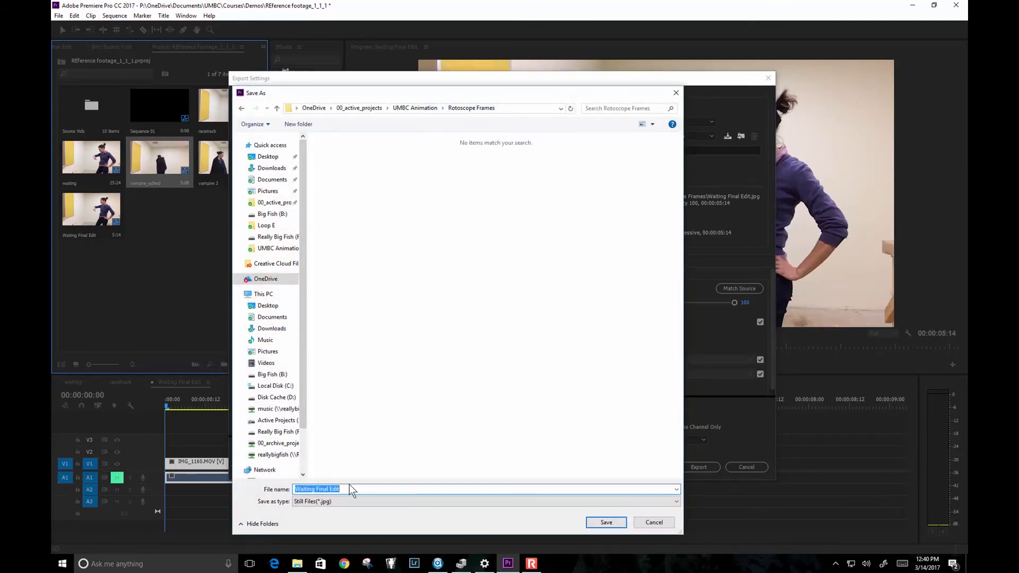
pyautogui.write('Waiting')
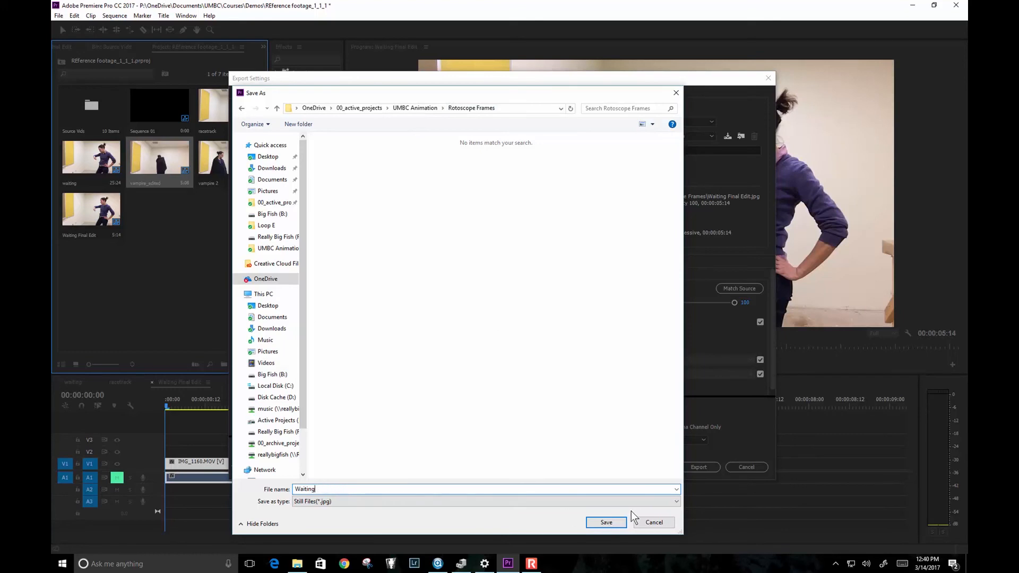
pyautogui.click(605, 522)
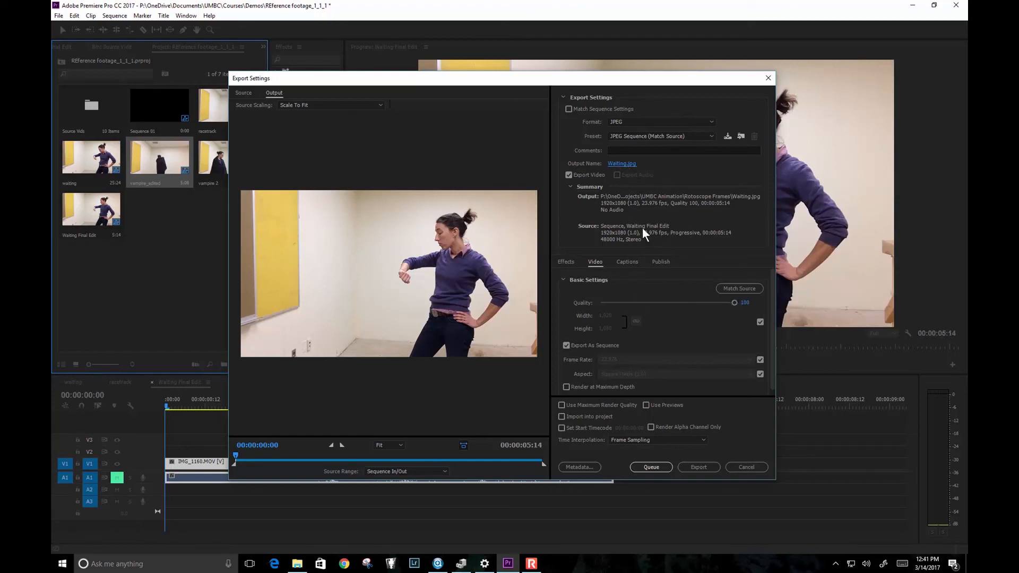
pyautogui.moveTo(610, 240)
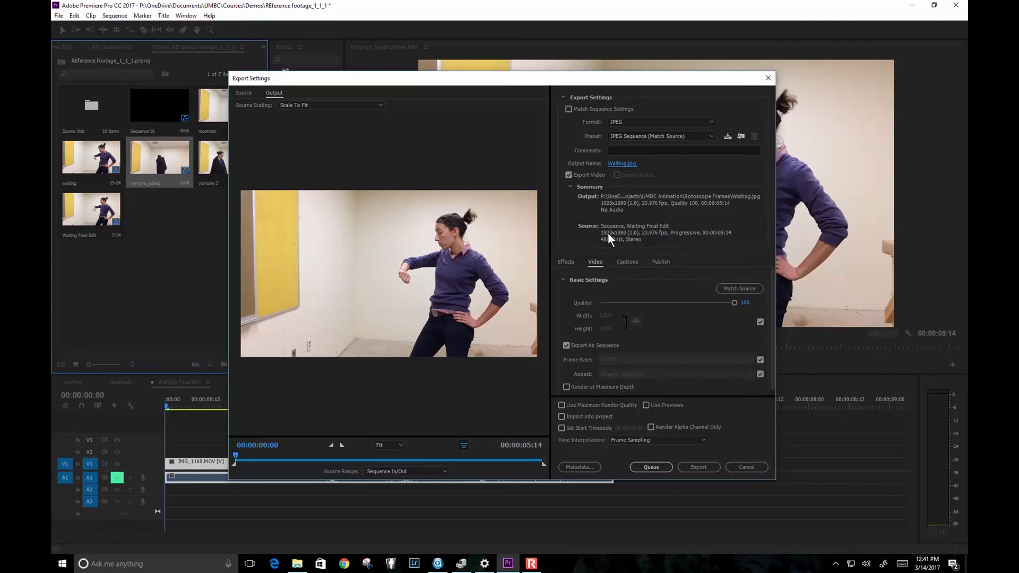
pyautogui.moveTo(680, 240)
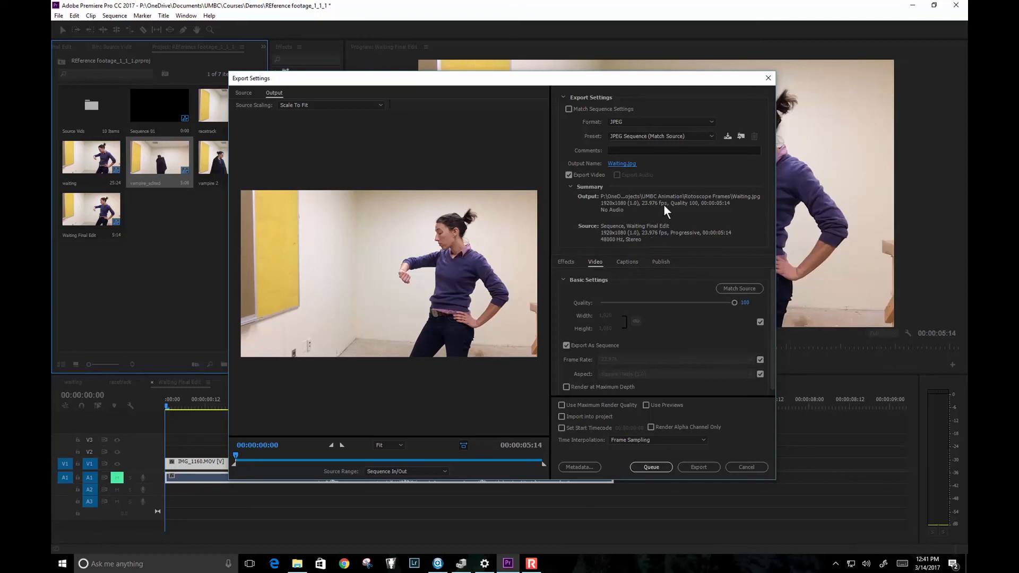
pyautogui.moveTo(654, 208)
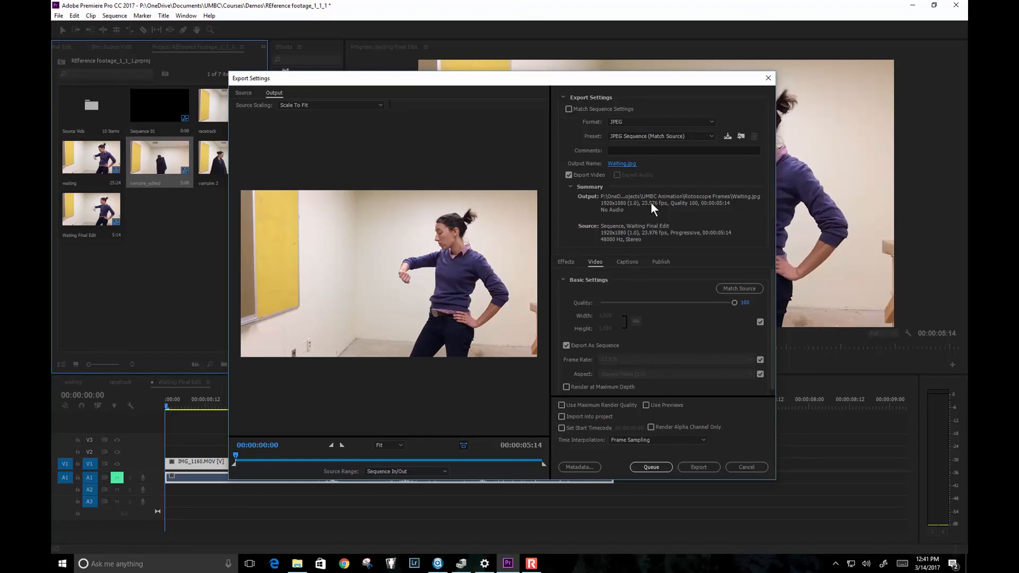
pyautogui.moveTo(770, 364)
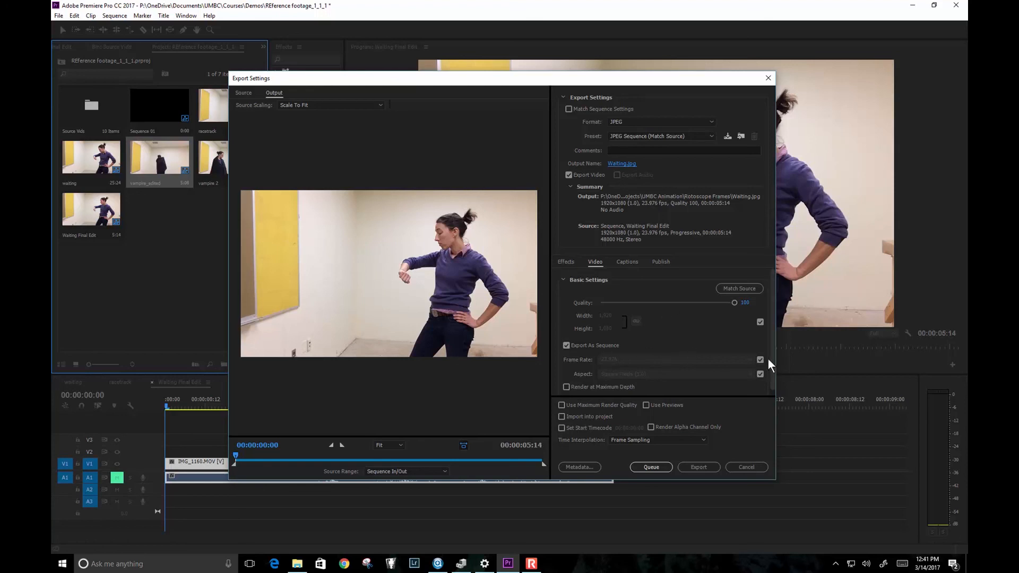
pyautogui.moveTo(753, 364)
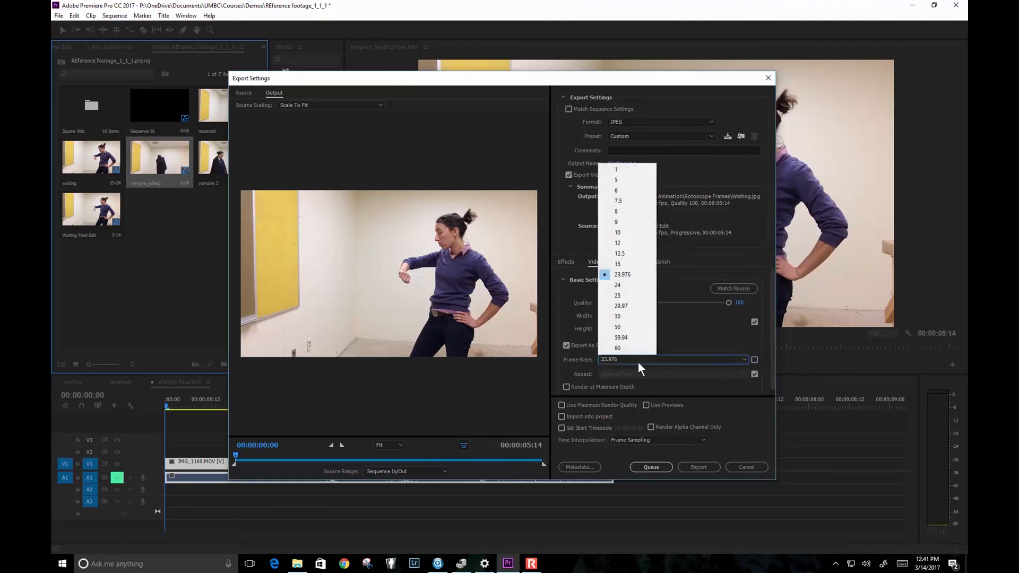
# Step: Set the frame rate to 12 fps and run the JPEG sequence export
pyautogui.click(616, 243)
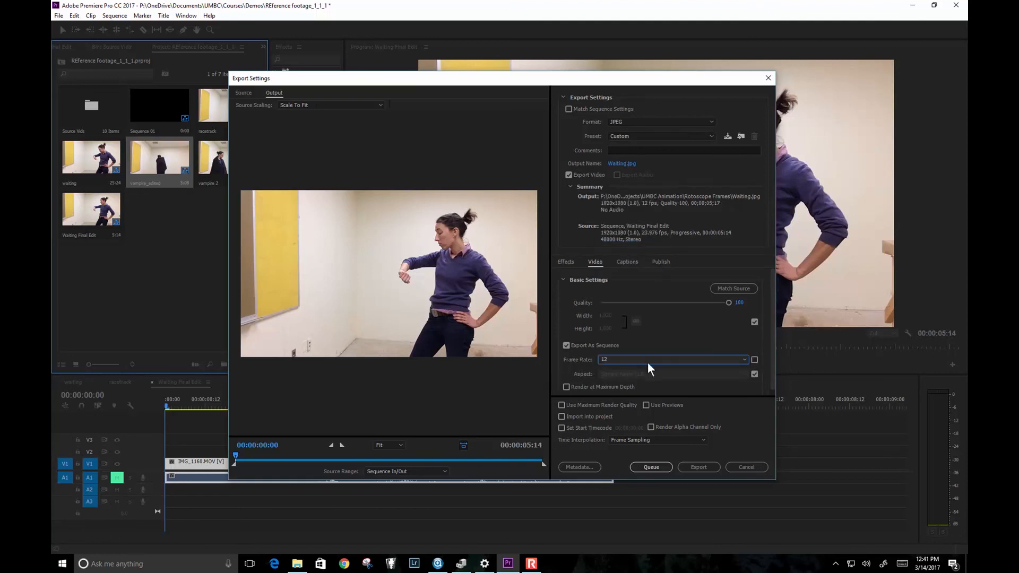
pyautogui.click(698, 467)
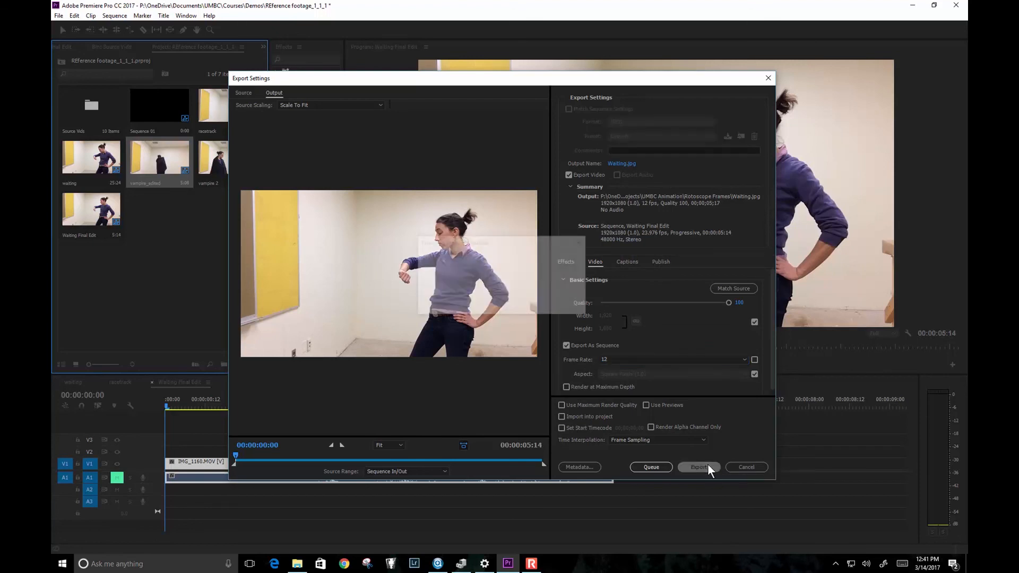
pyautogui.click(698, 467)
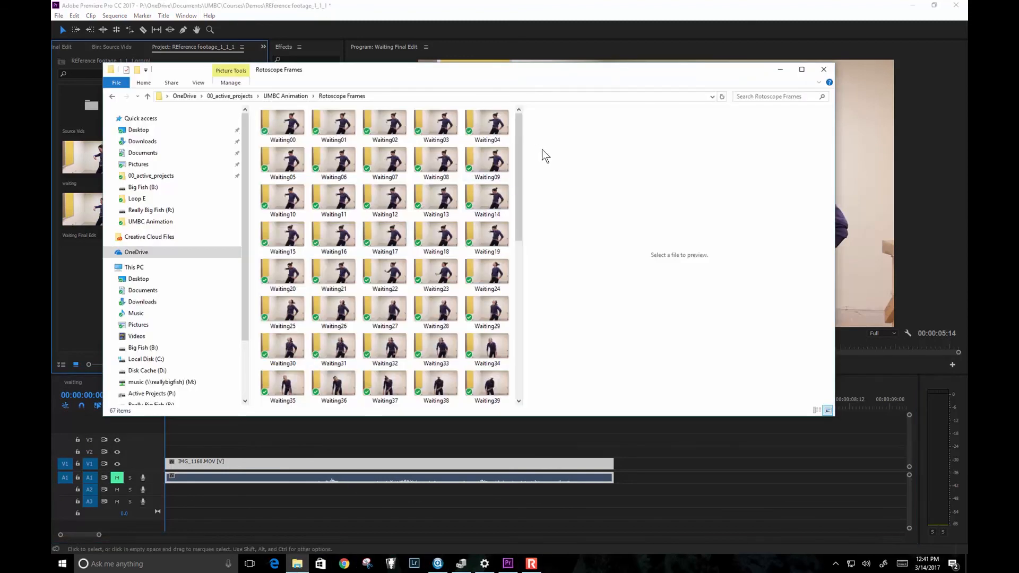
# Step: Scroll through the exported Waiting00–Waiting66 JPEG frames in Rotoscope Frames
pyautogui.scroll(-3)
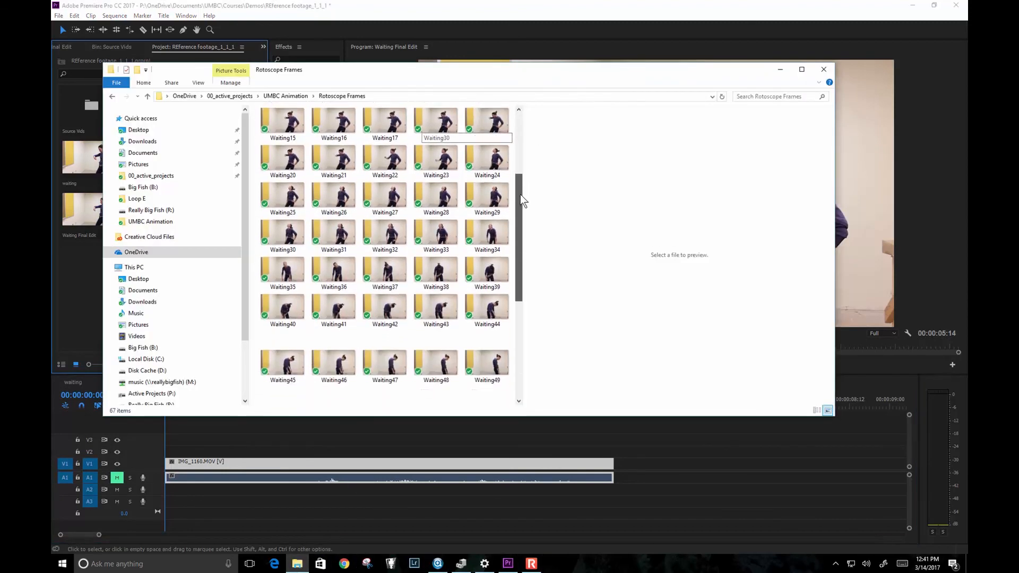
pyautogui.scroll(-3)
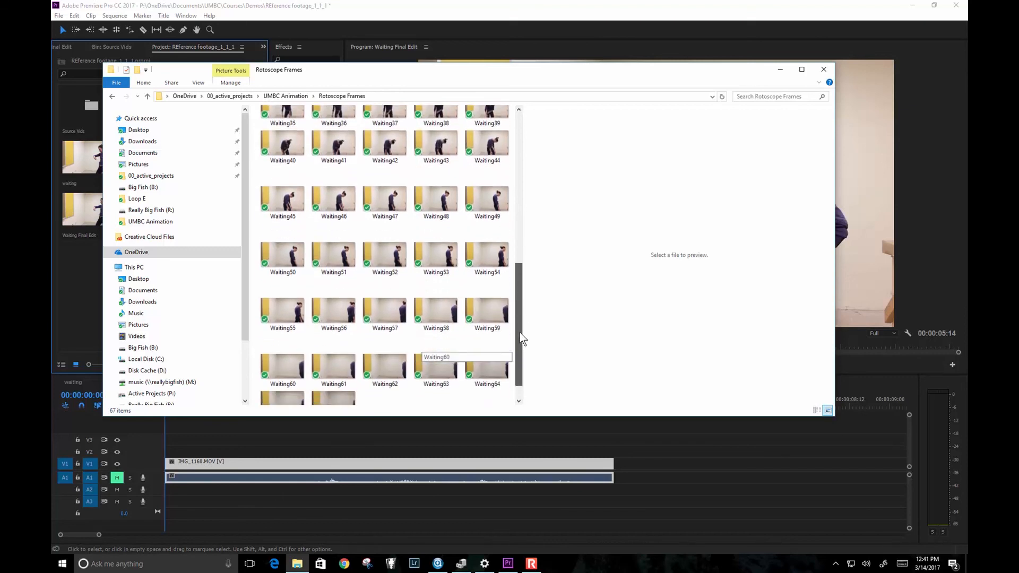
pyautogui.scroll(-3)
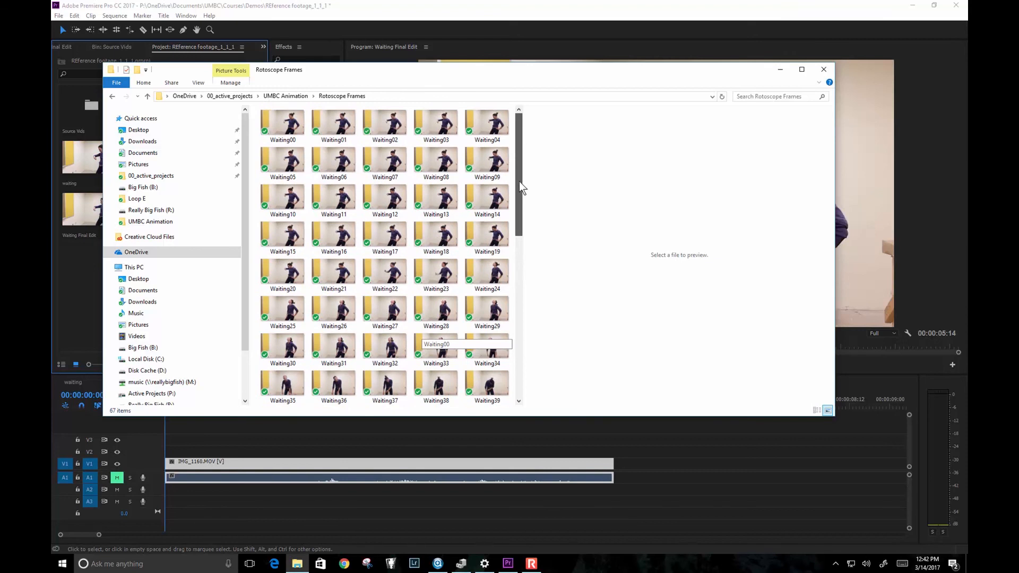
pyautogui.scroll(-3)
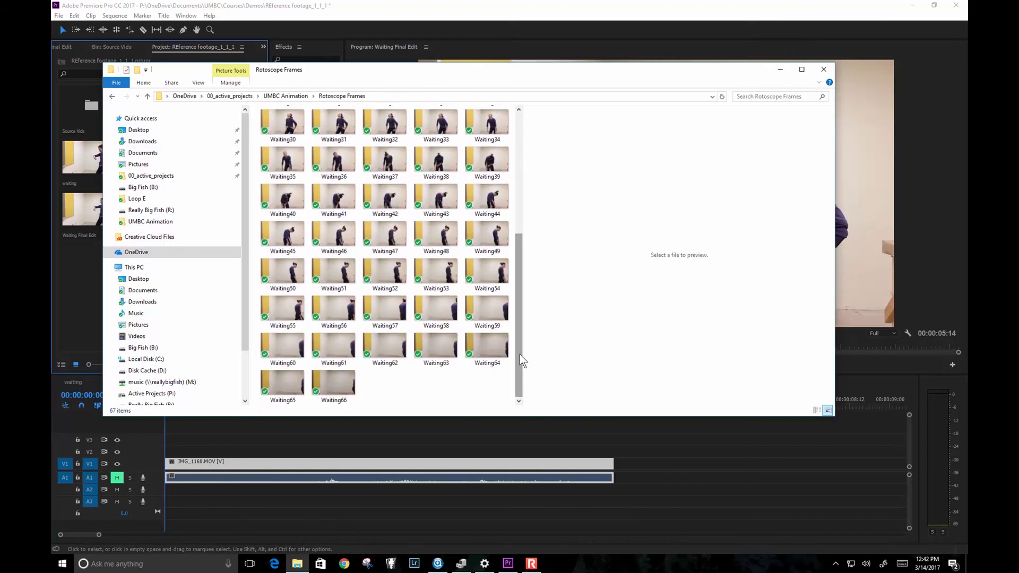
pyautogui.click(487, 309)
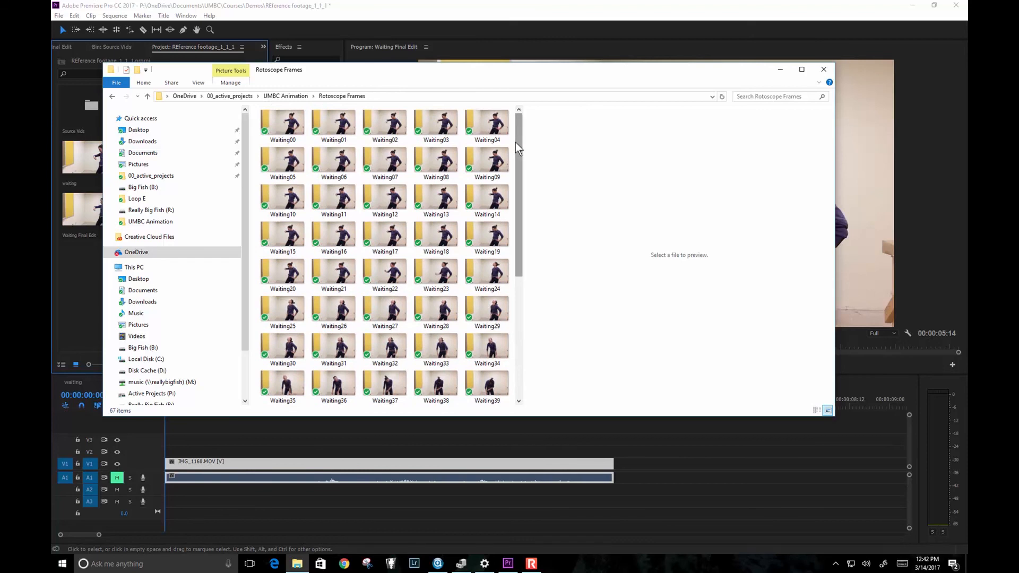
pyautogui.moveTo(523, 184)
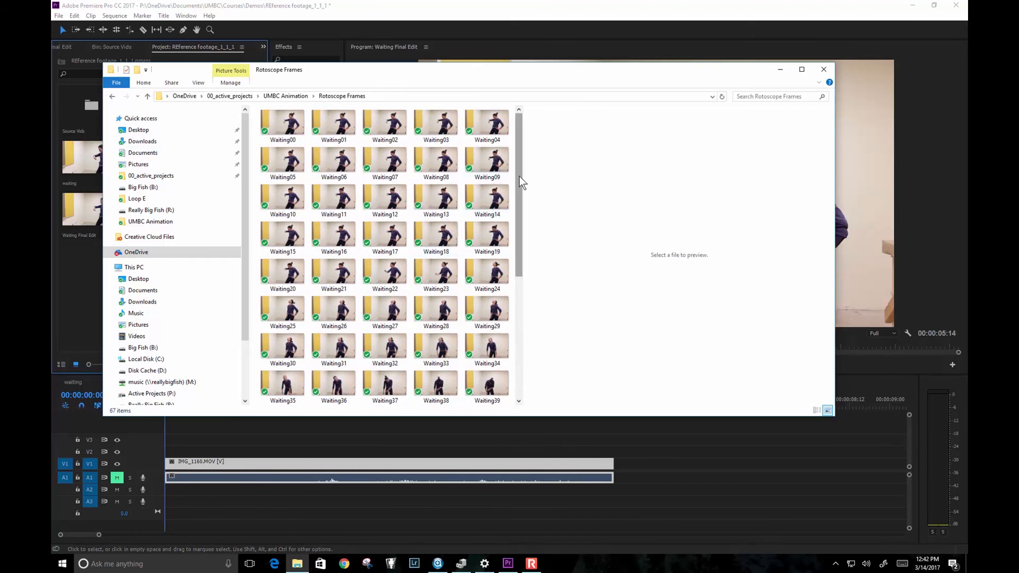
pyautogui.scroll(-3)
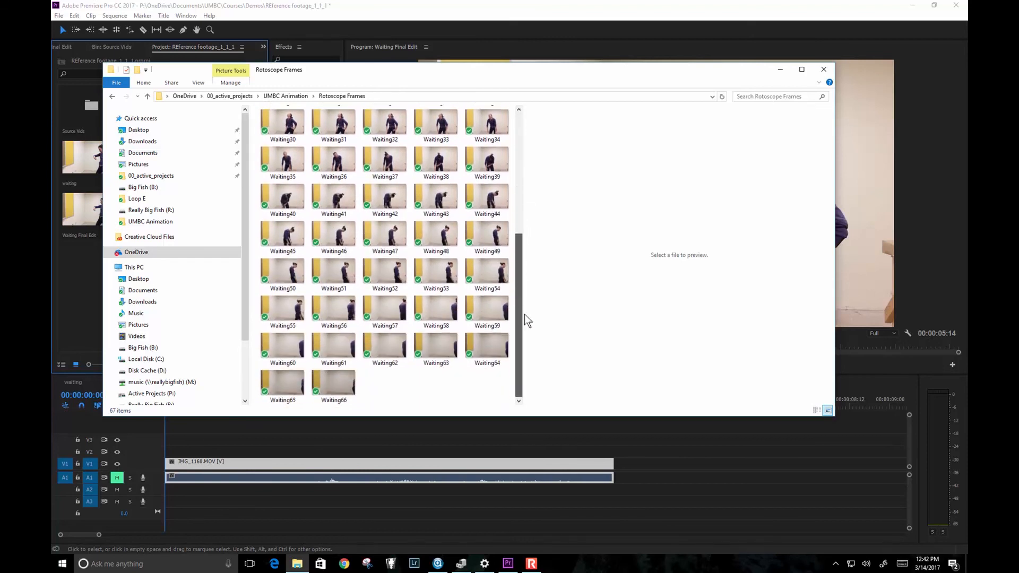
pyautogui.moveTo(823, 69)
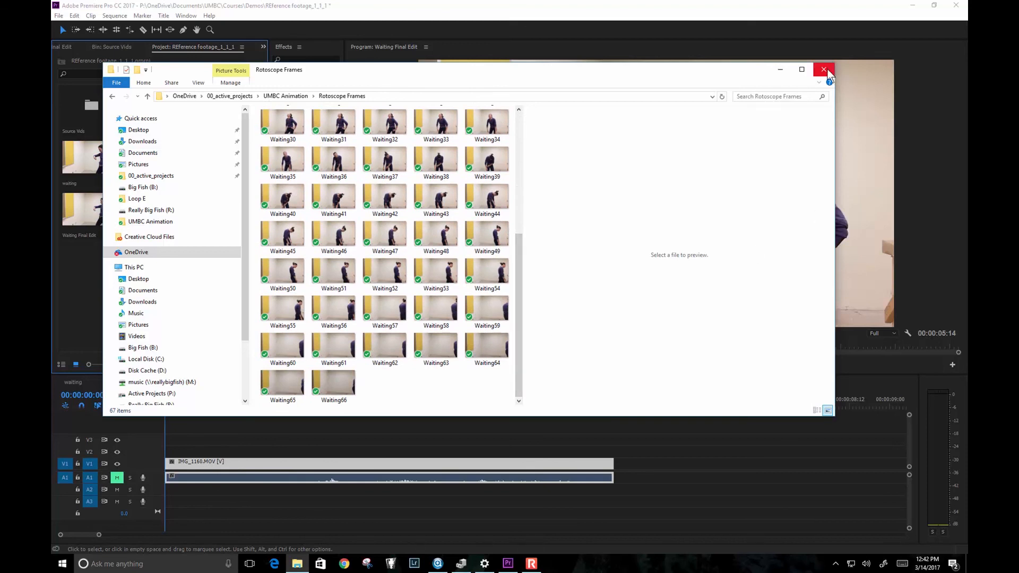